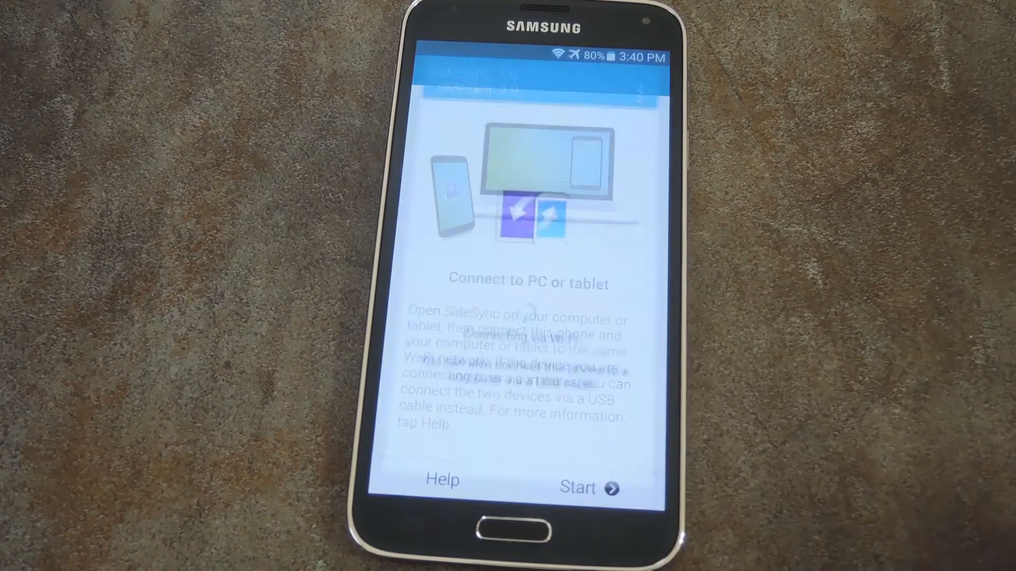
Begin connecting the Galaxy phone from the 'Connect to PC or tablet' screen.
click(590, 487)
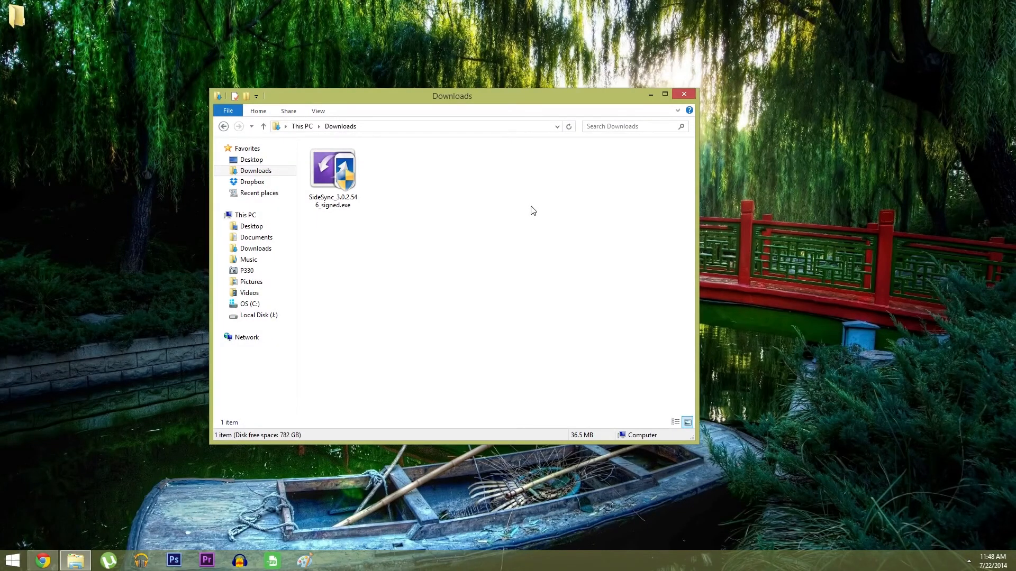
Run the SideSync_3.0.2.546_signed.exe installer from the Downloads folder.
click(333, 173)
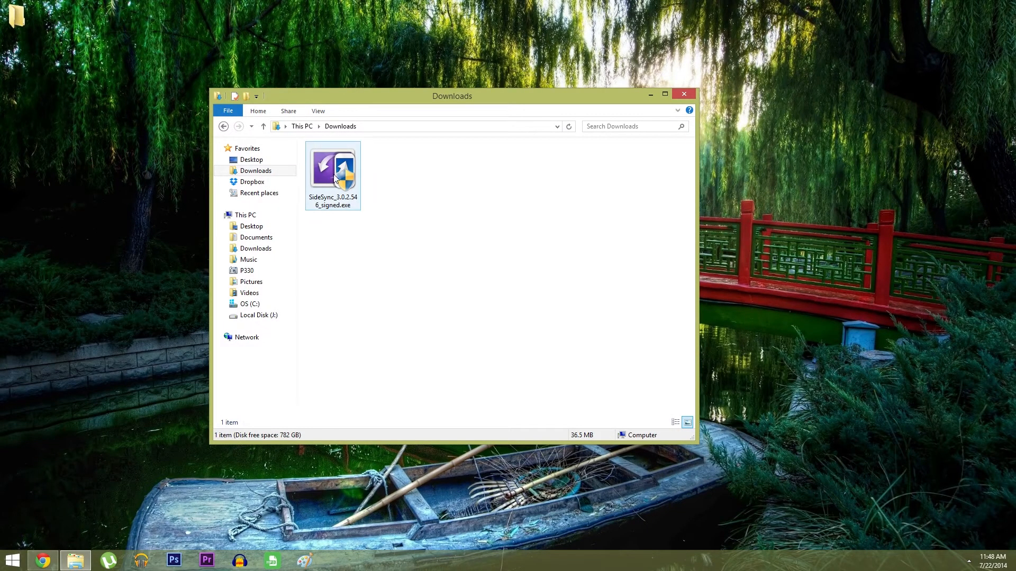
mouse_move(337, 176)
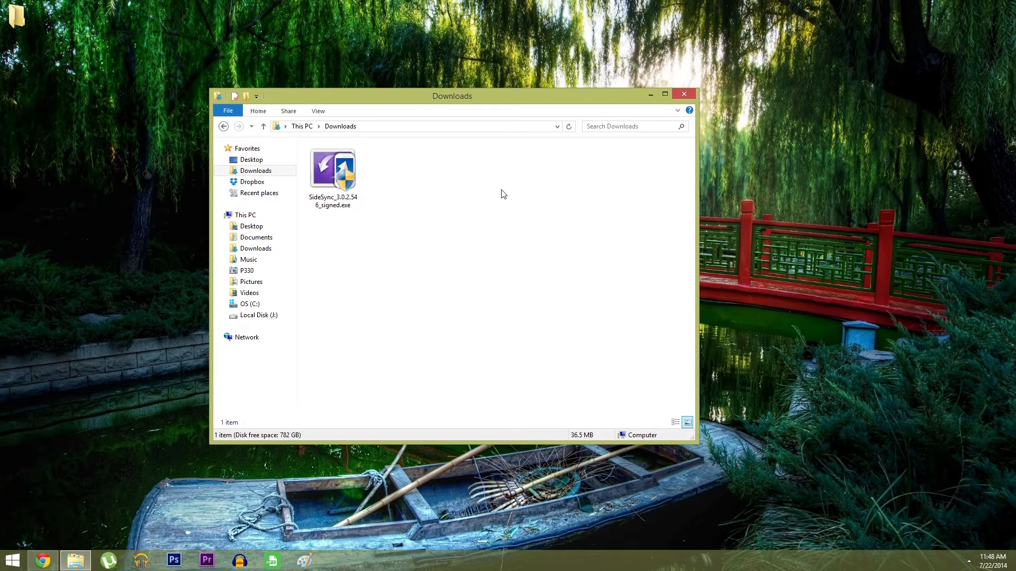
click(333, 170)
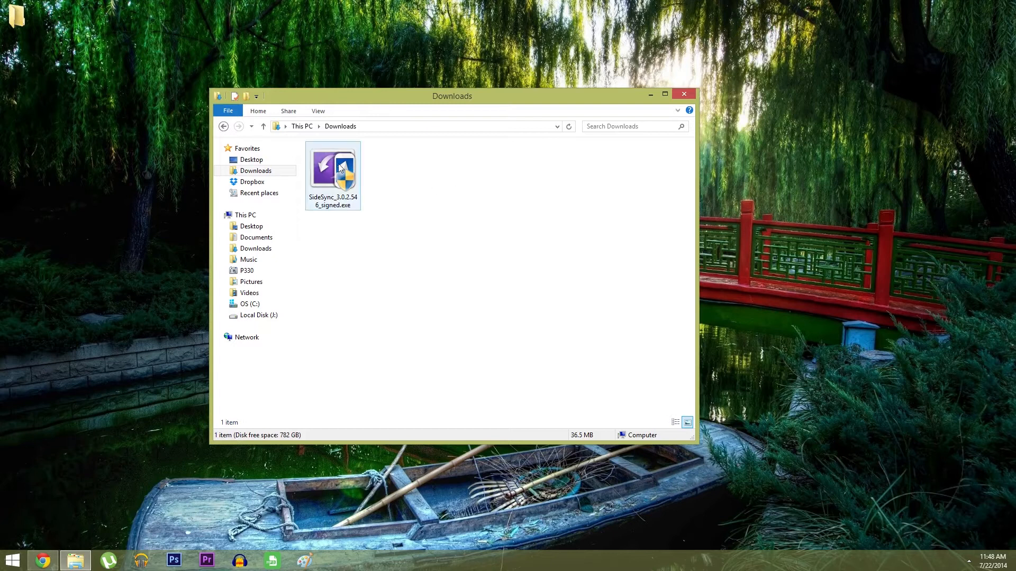
double_click(332, 167)
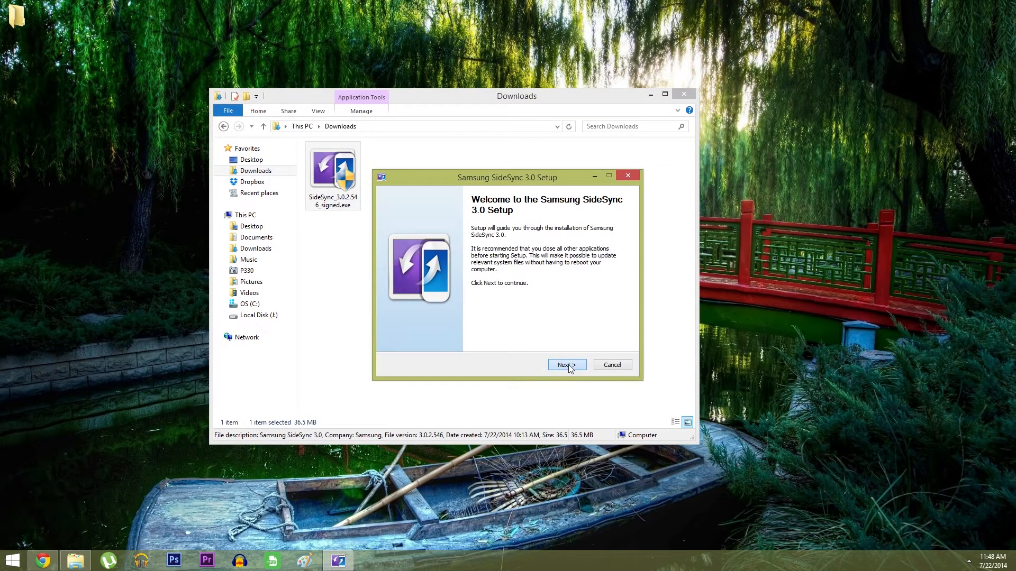
Accept the license, install SideSync 3.0 with default options, and launch it on finish.
click(566, 364)
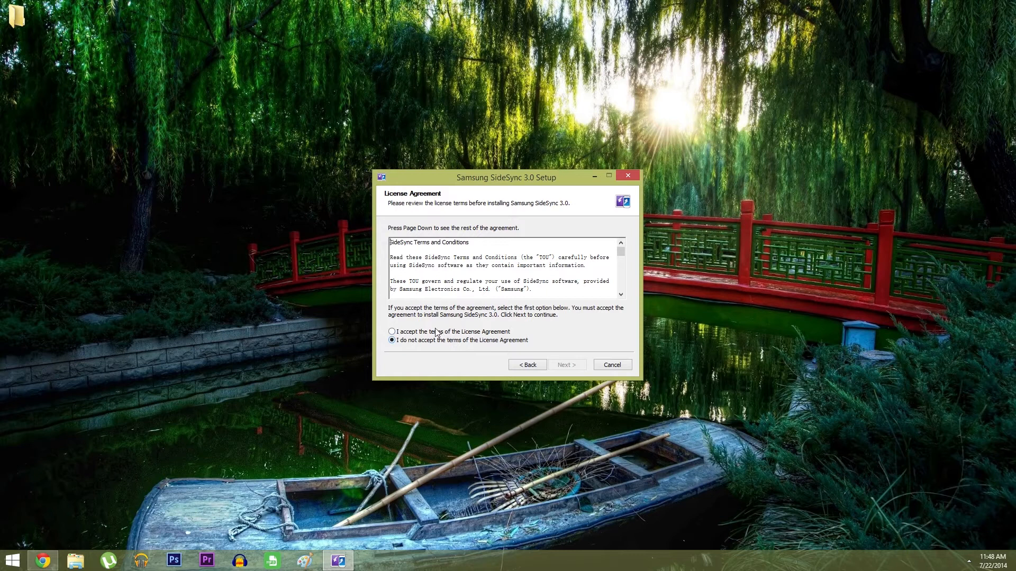
click(567, 364)
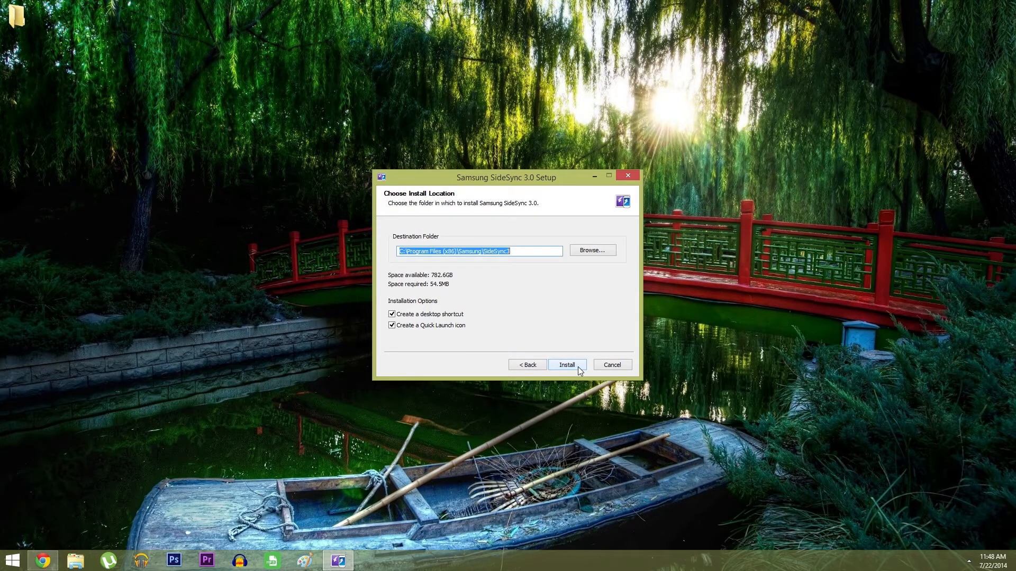
click(566, 365)
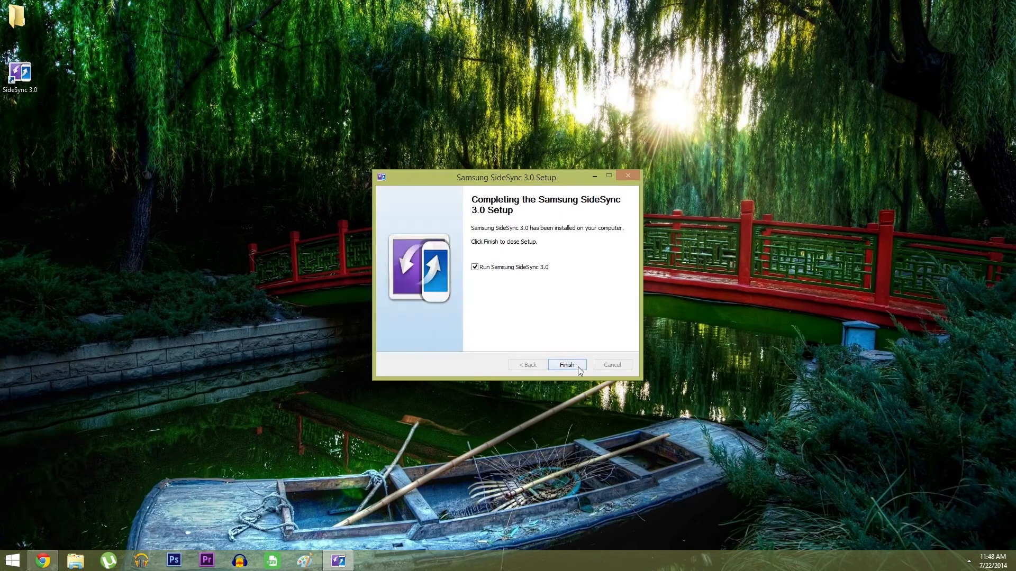
click(566, 364)
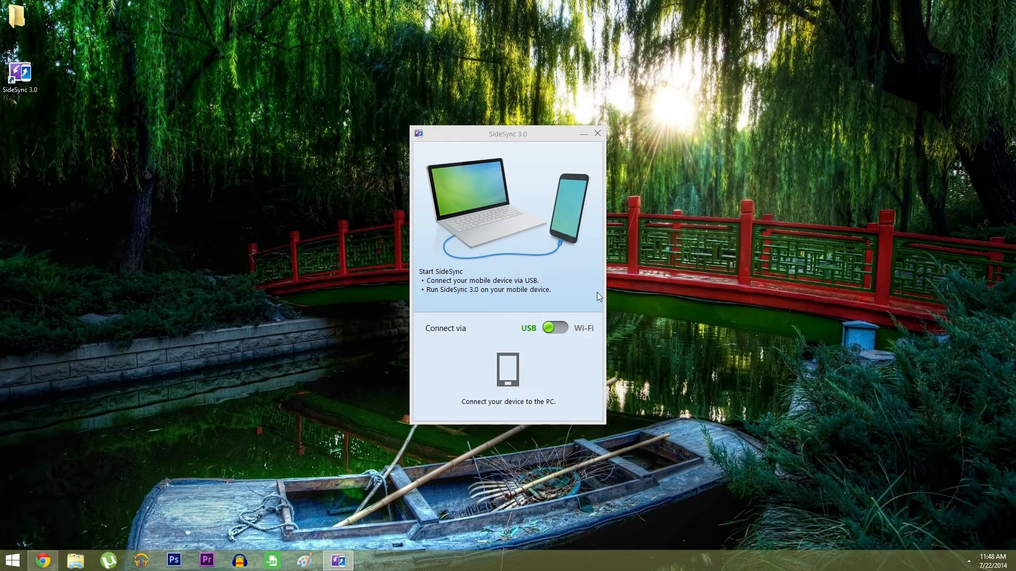
mouse_move(478, 343)
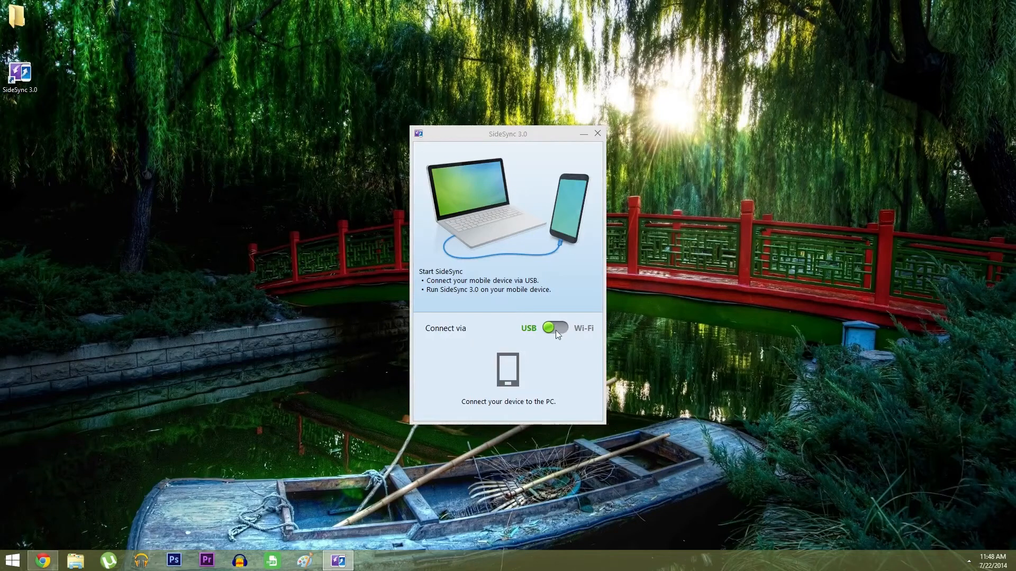
mouse_move(539, 337)
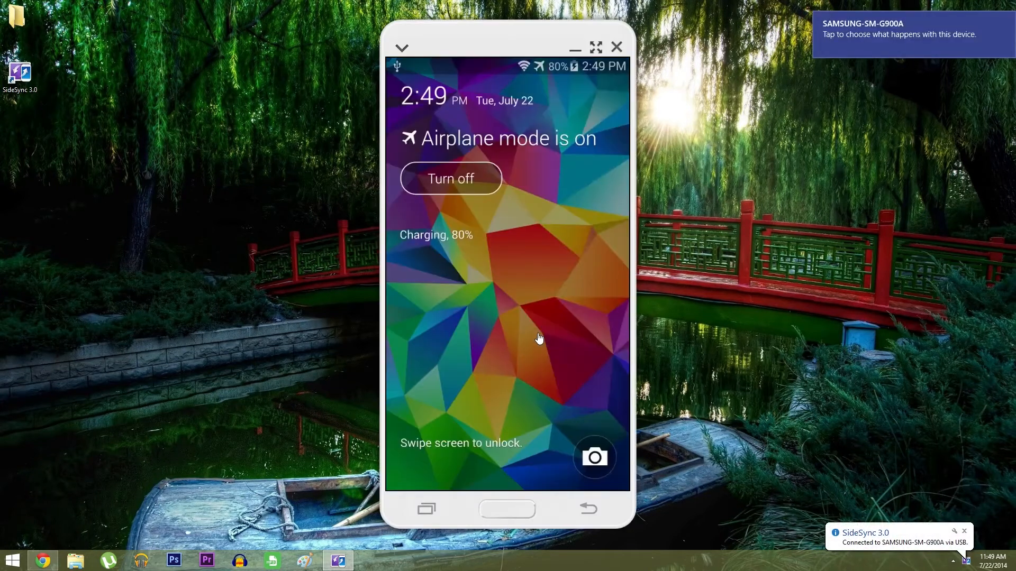
Swipe the mirrored Galaxy lock screen to unlock the phone.
click(539, 334)
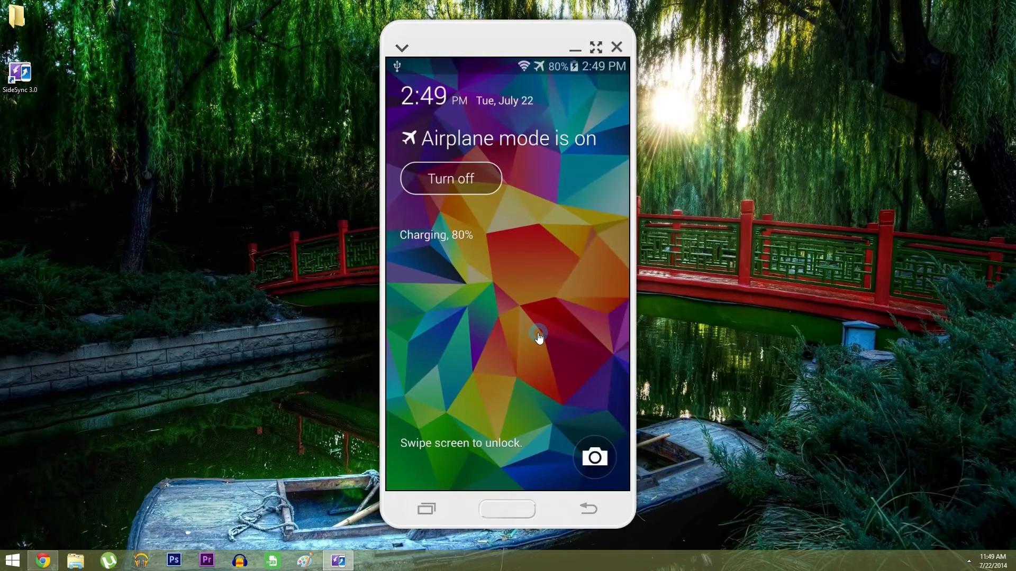
mouse_move(457, 511)
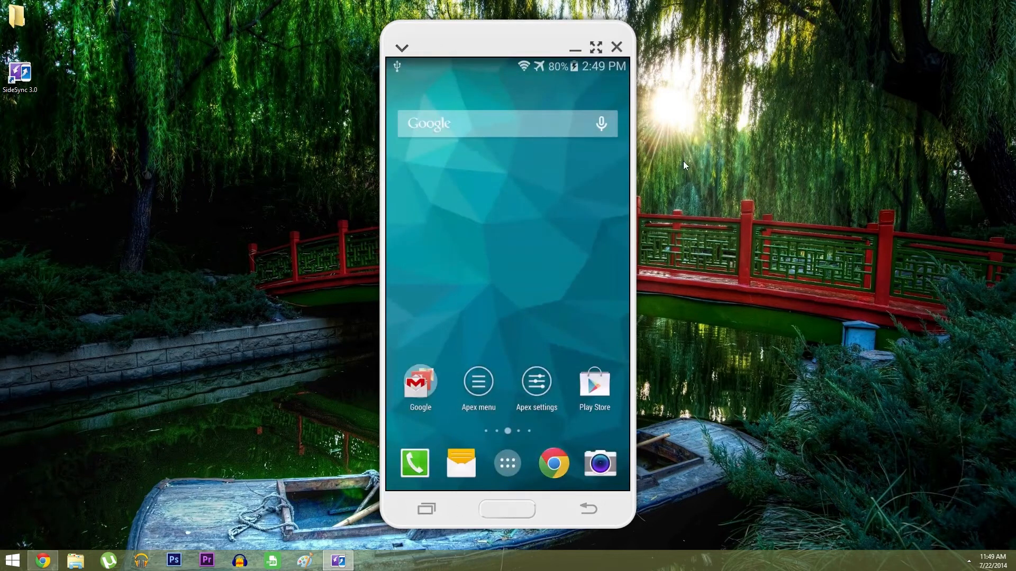
mouse_move(483, 233)
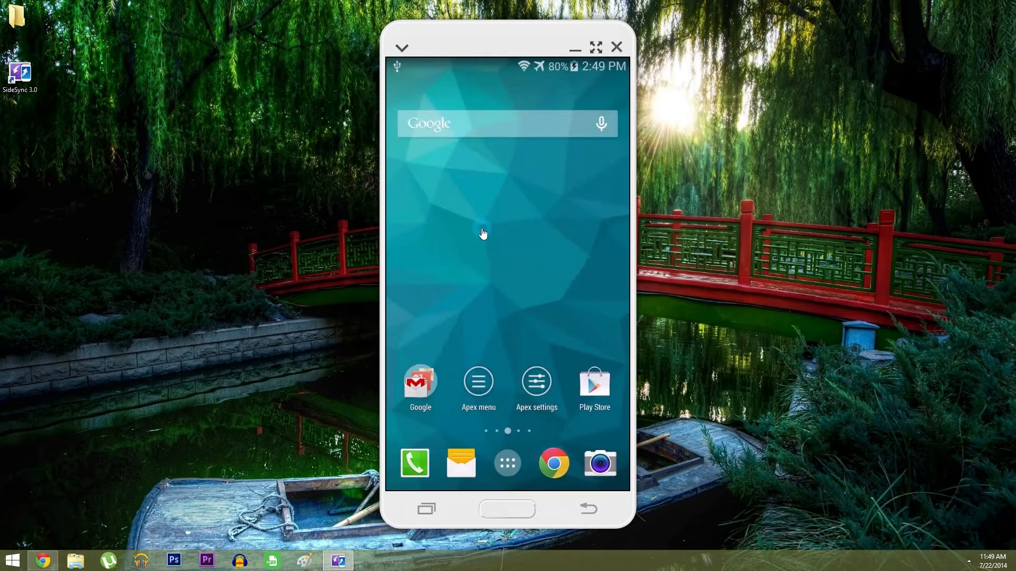
mouse_move(487, 136)
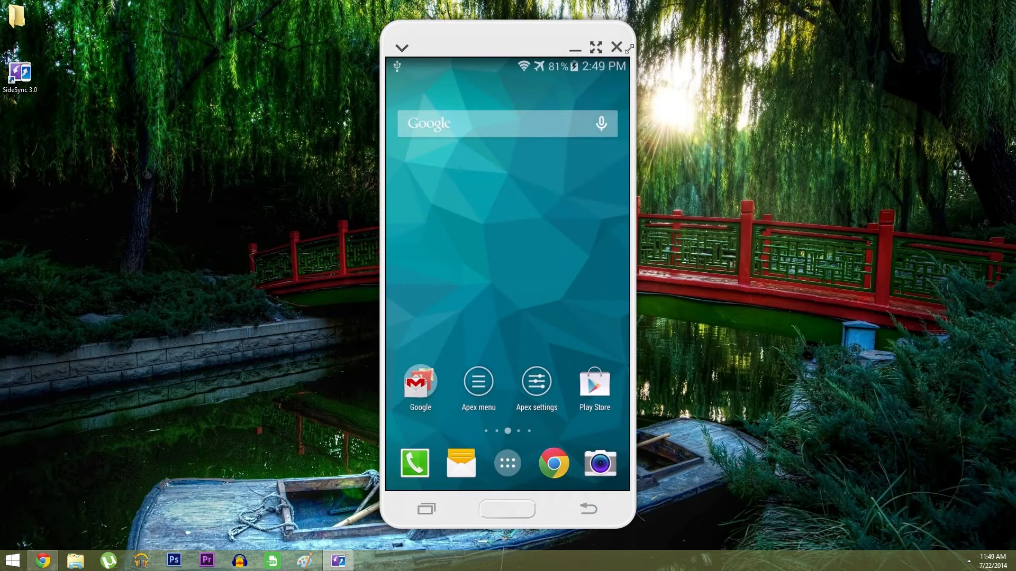
mouse_move(595, 46)
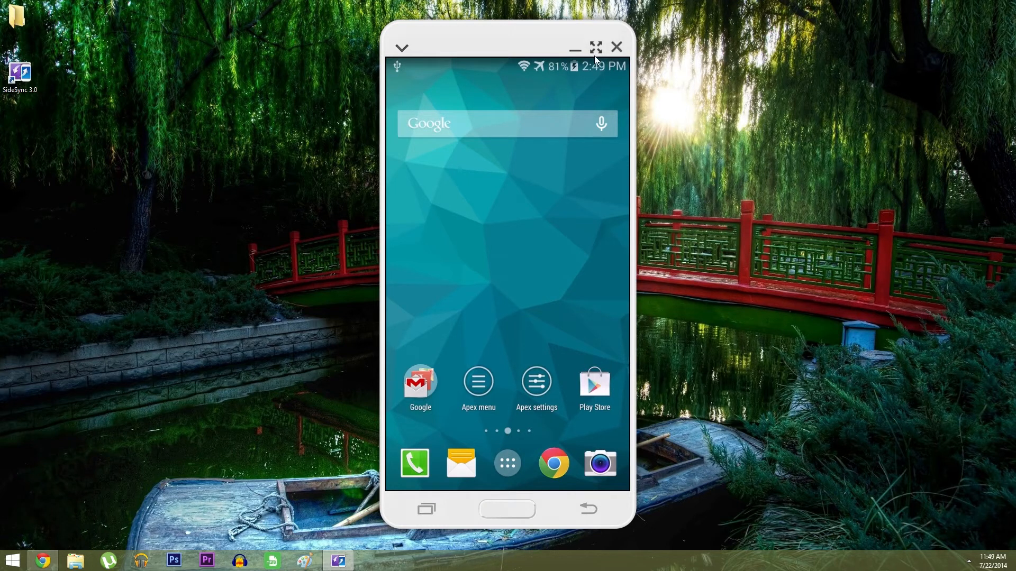
mouse_move(402, 48)
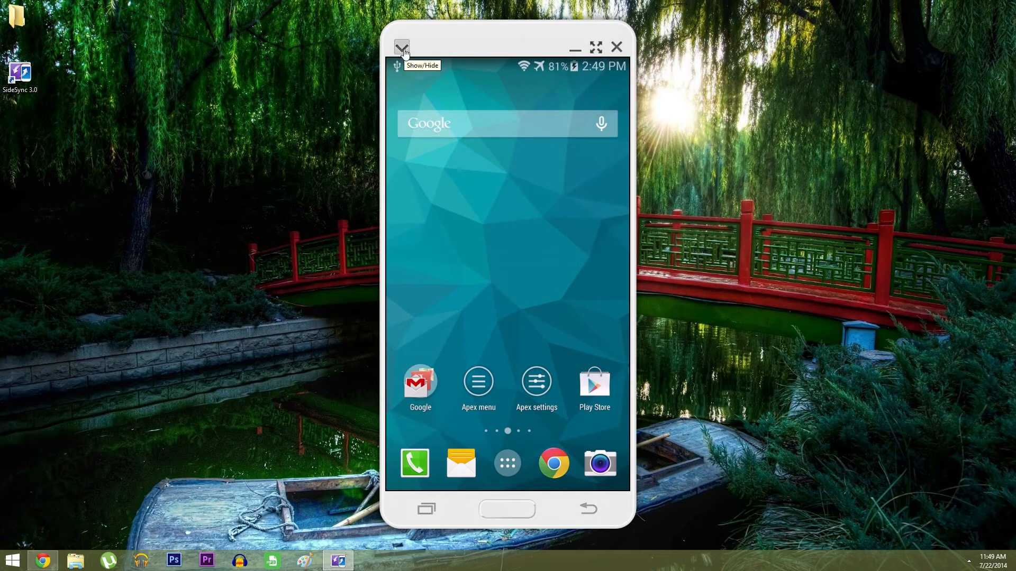
click(401, 47)
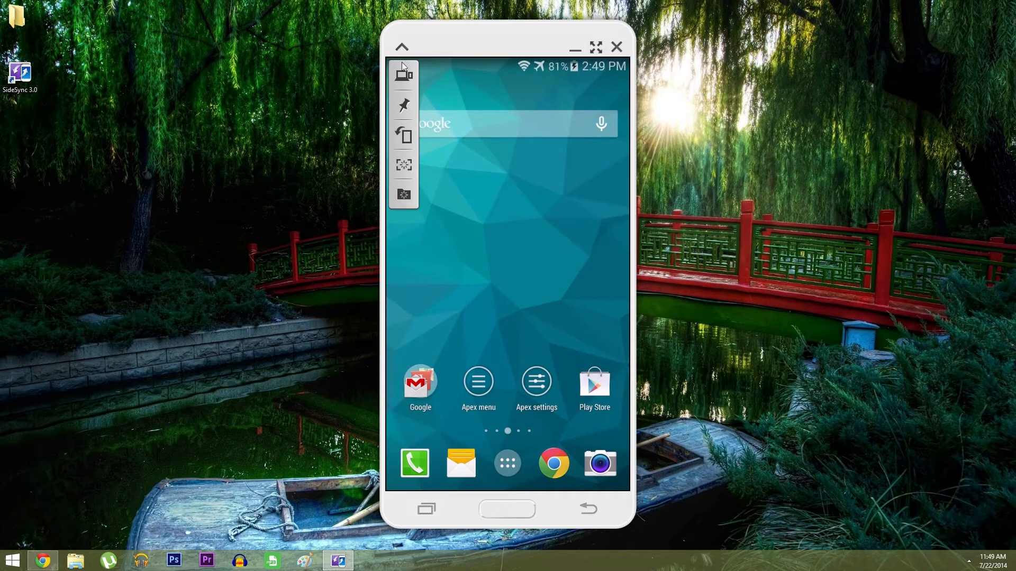
mouse_move(403, 72)
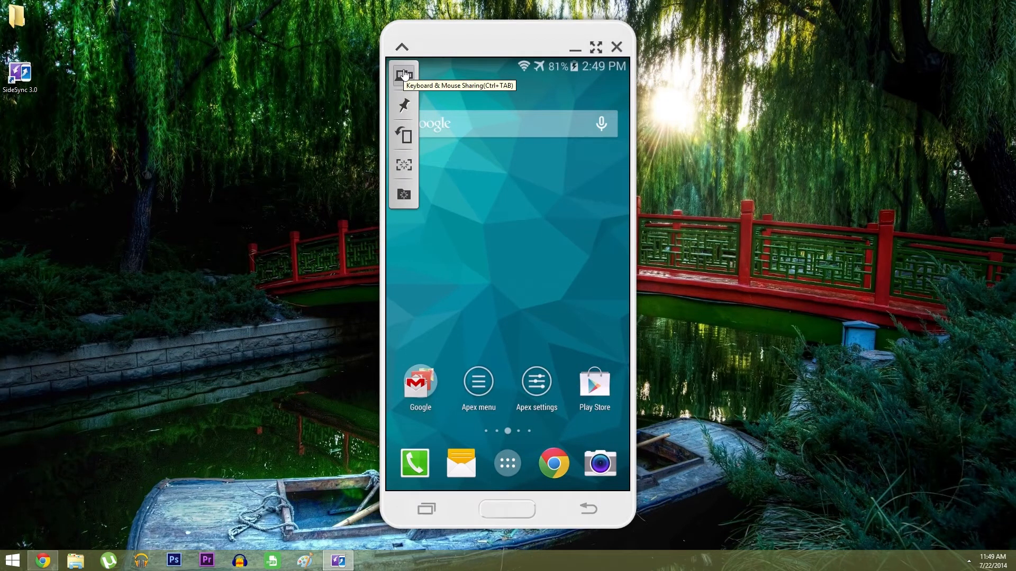
mouse_move(403, 104)
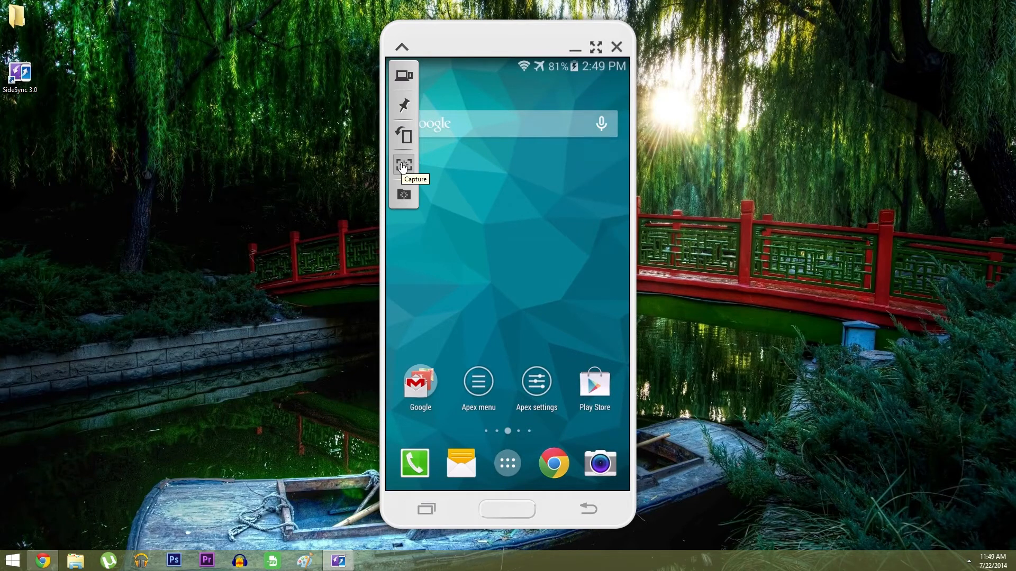
mouse_move(403, 195)
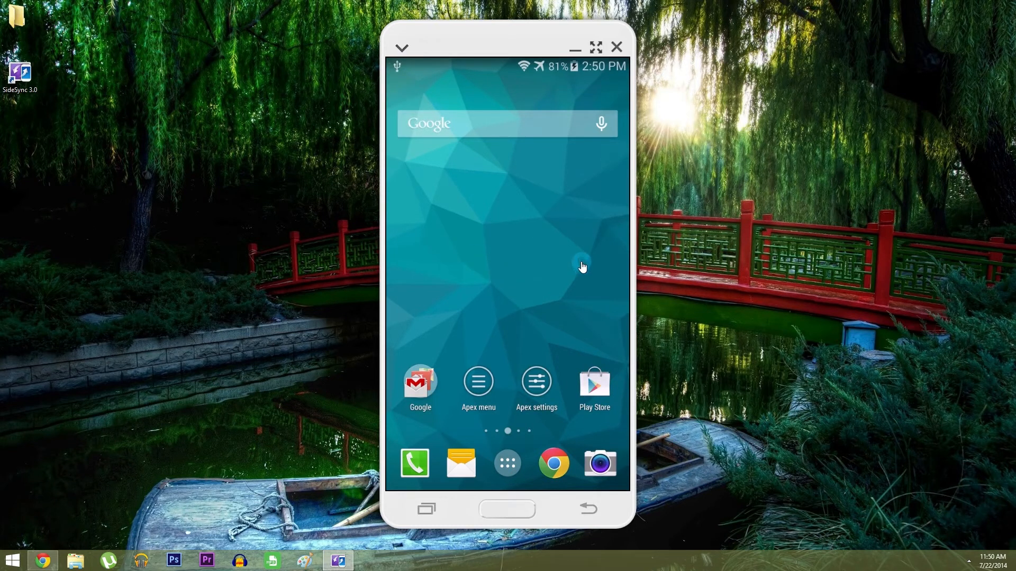
mouse_move(590, 196)
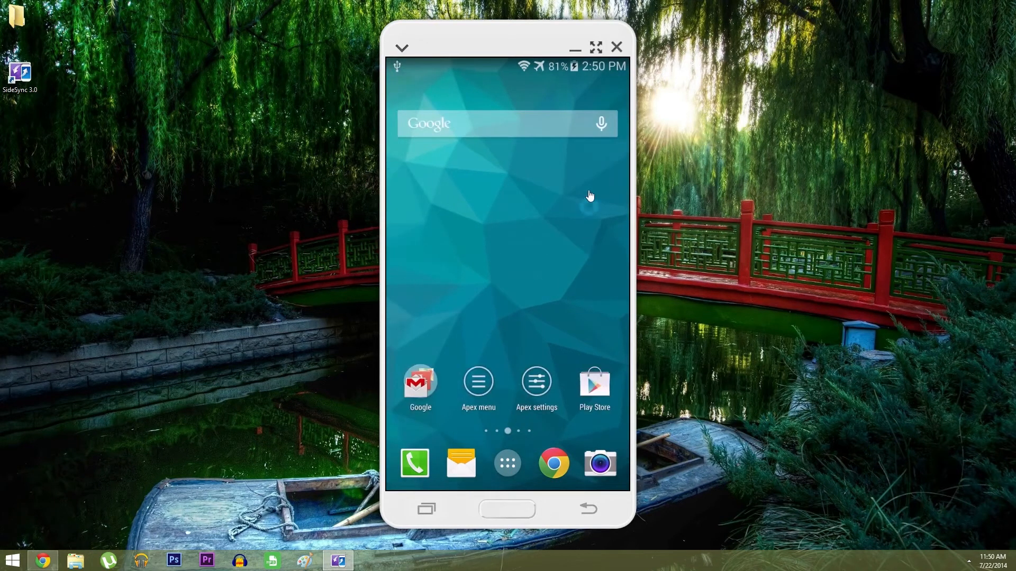
click(595, 46)
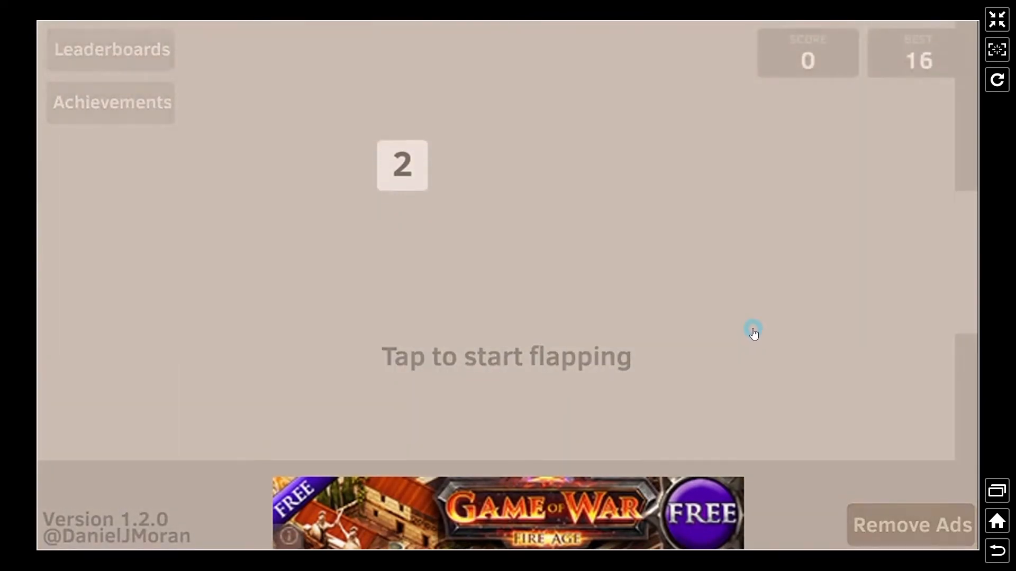
Start a round of the flapping game in the full-screen mirrored view.
click(753, 331)
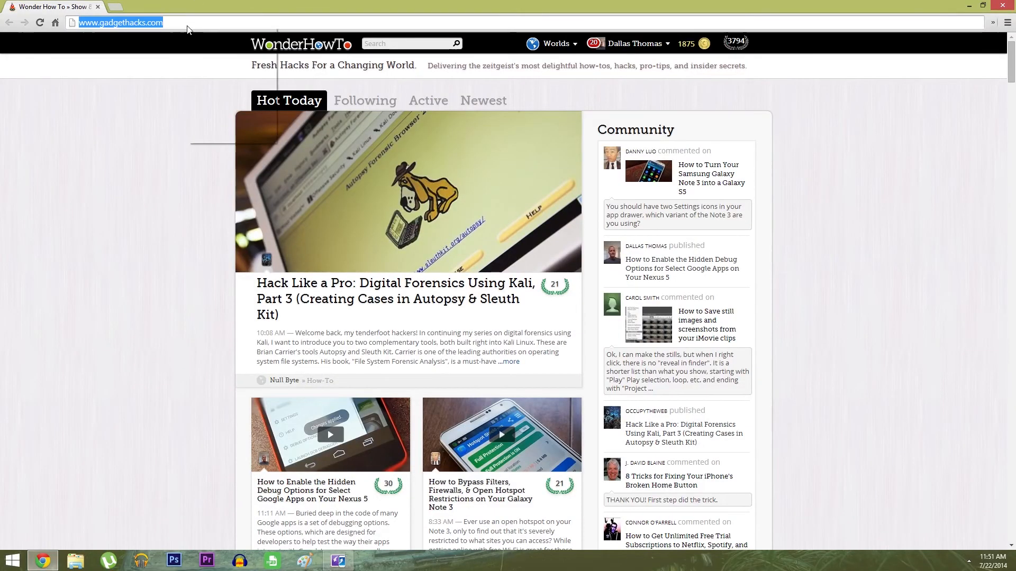
click(337, 560)
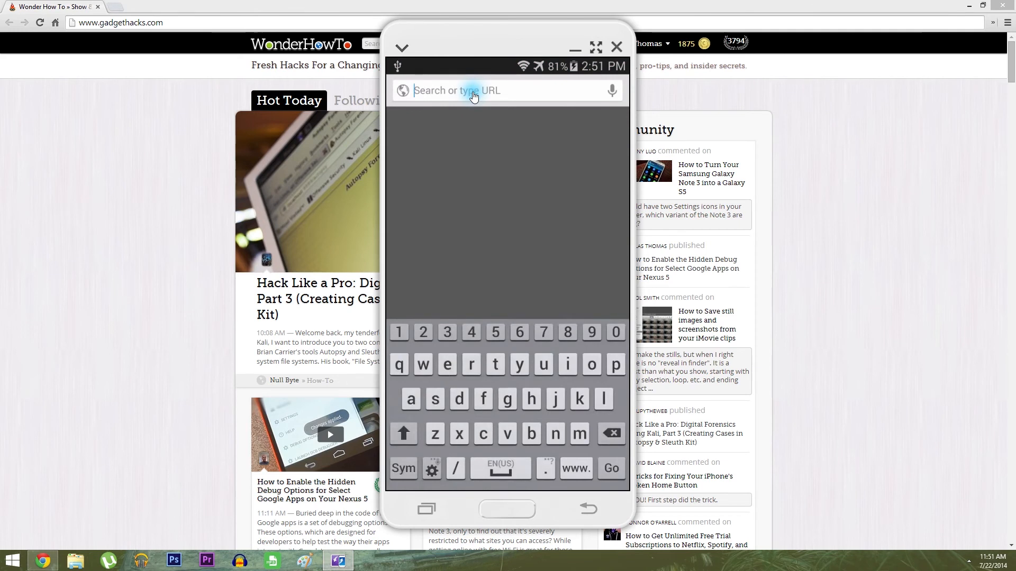
text(www.gadgethacks.com)
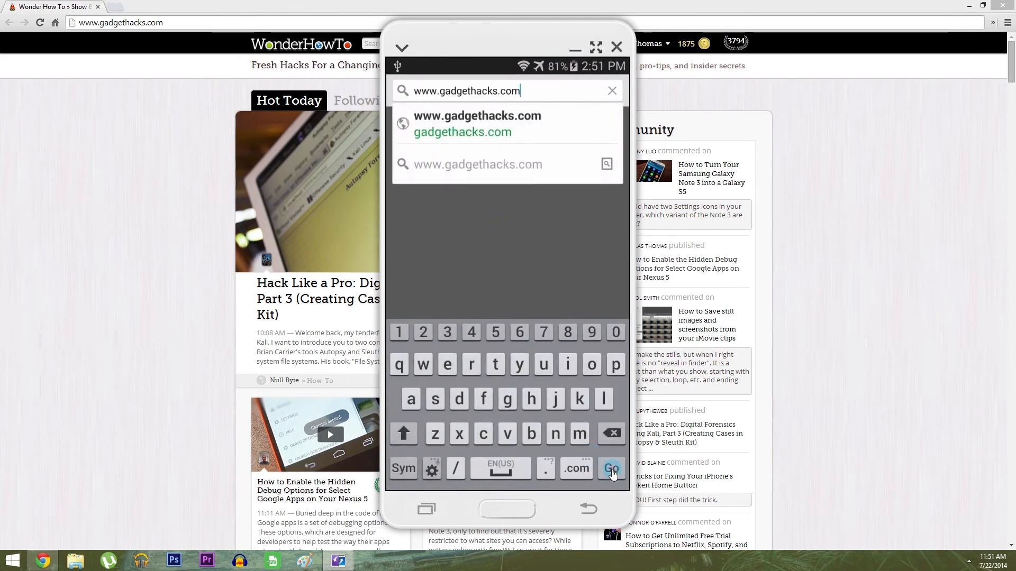
click(611, 469)
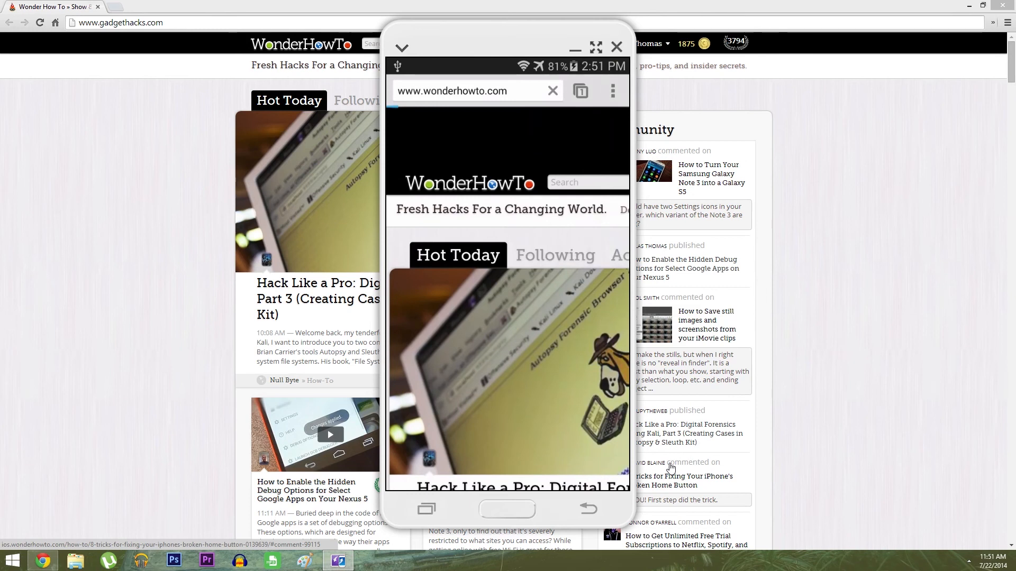
click(552, 90)
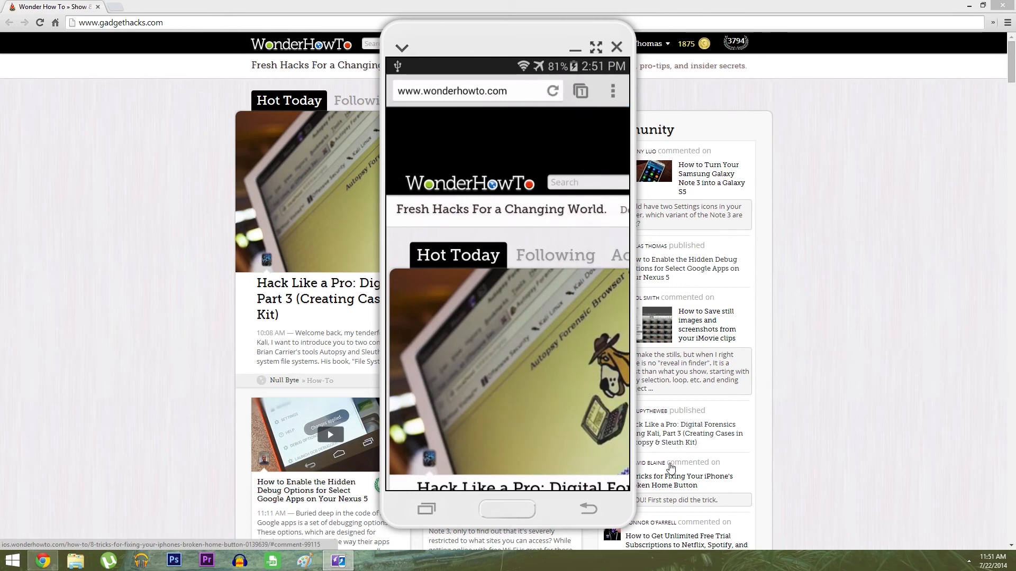